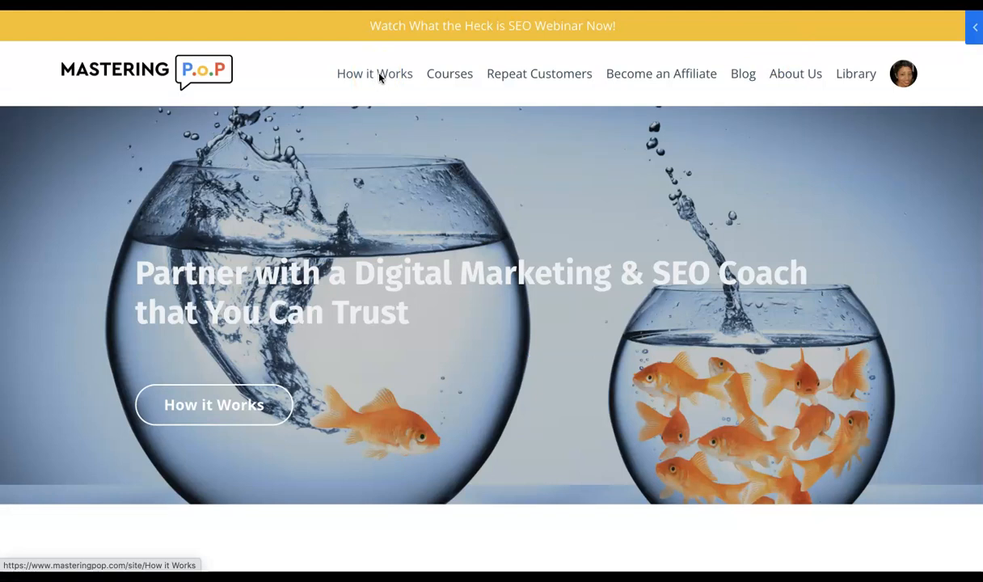
View the How it Works page with the workflow bundle and $299 Inner Circle offer
left_click(374, 74)
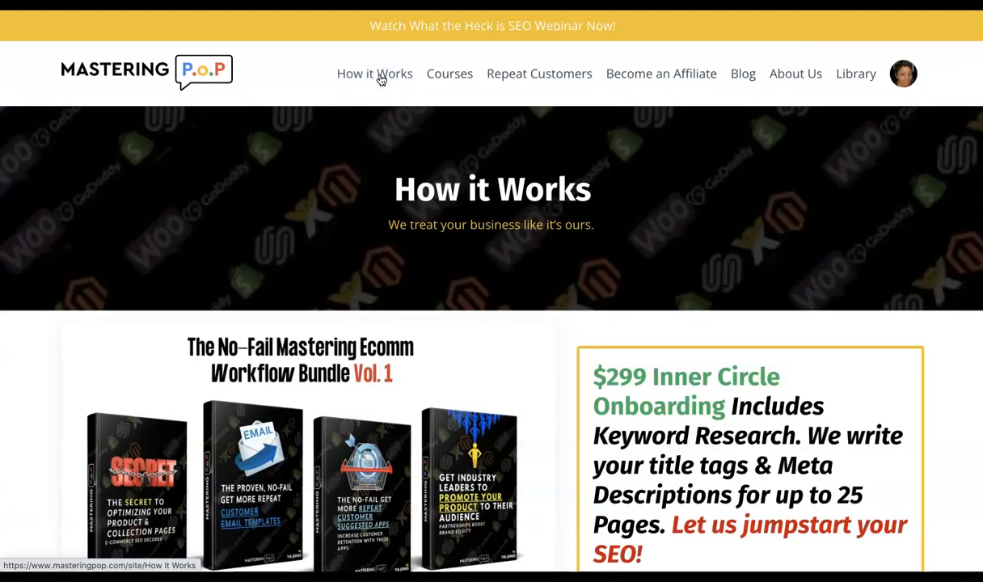
scroll("down", 3)
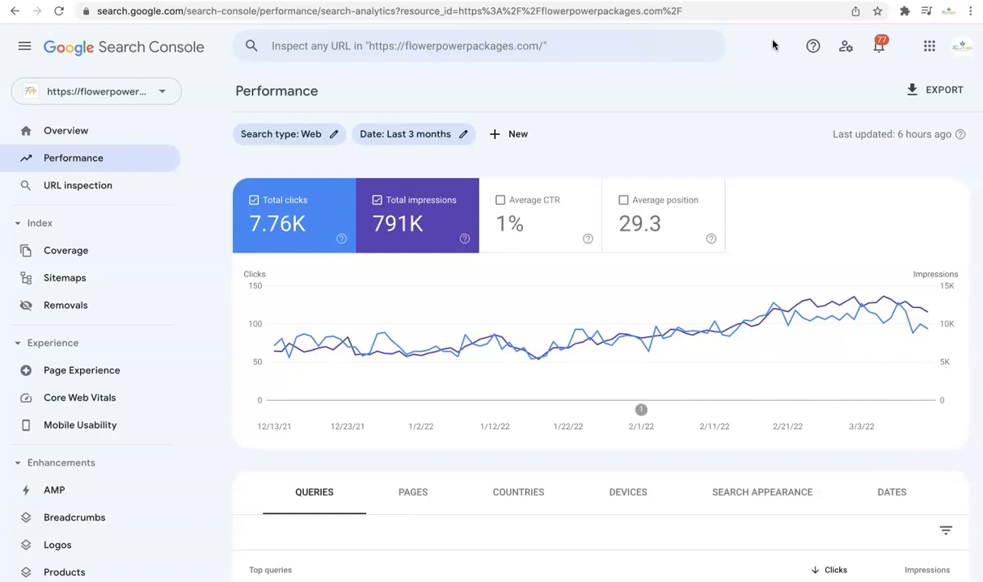
scroll("down", 3)
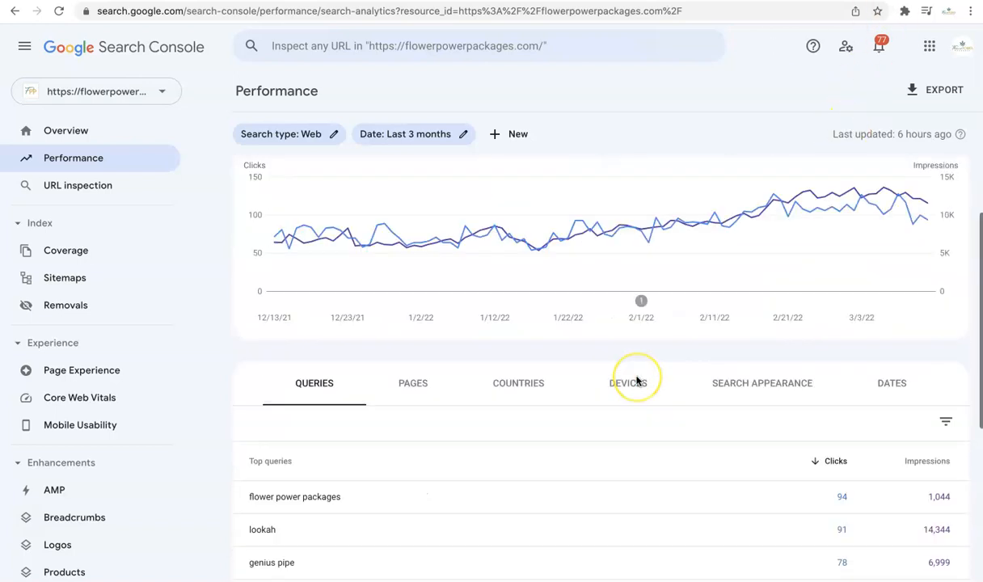
scroll("down", 3)
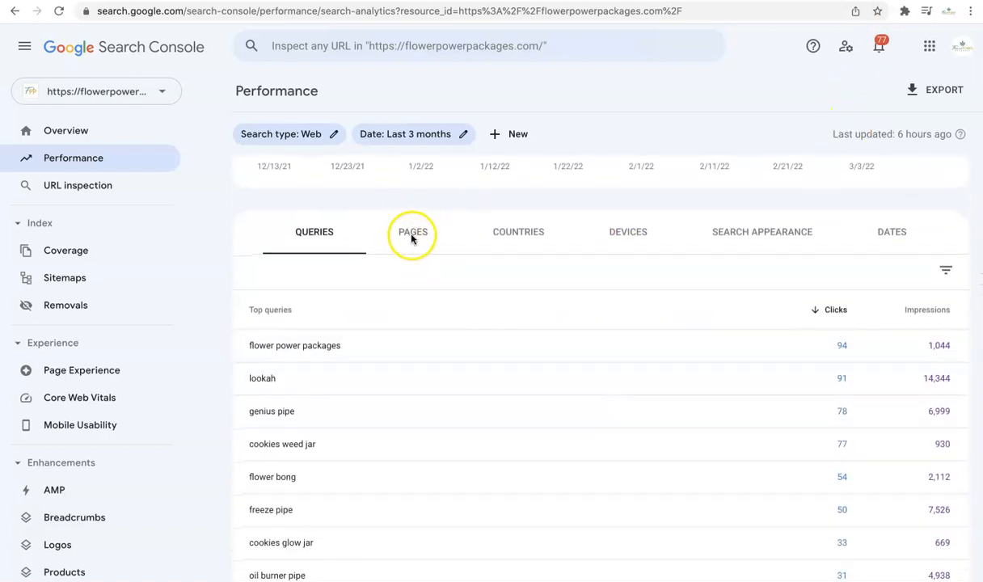
mouse_move(72, 158)
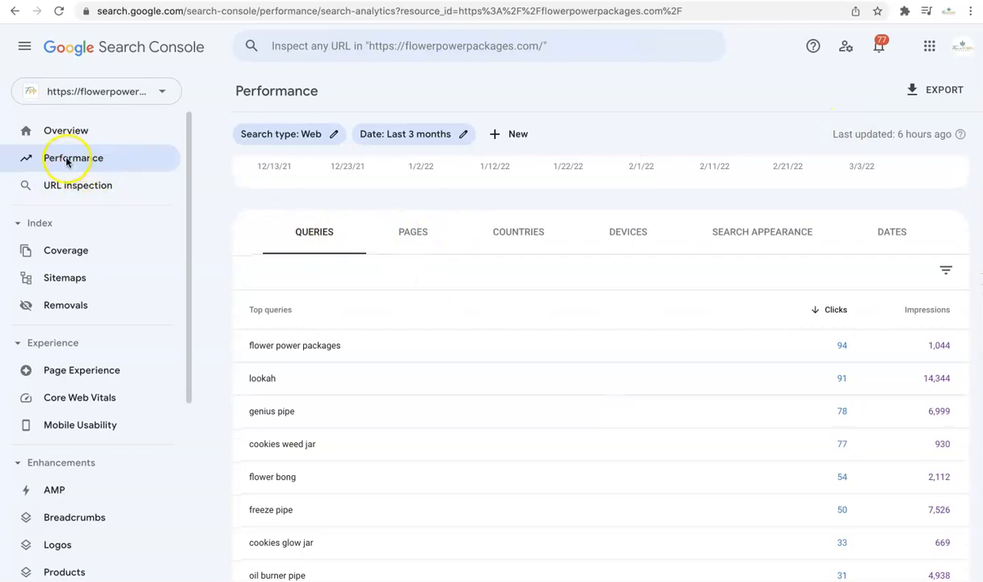
mouse_move(450, 207)
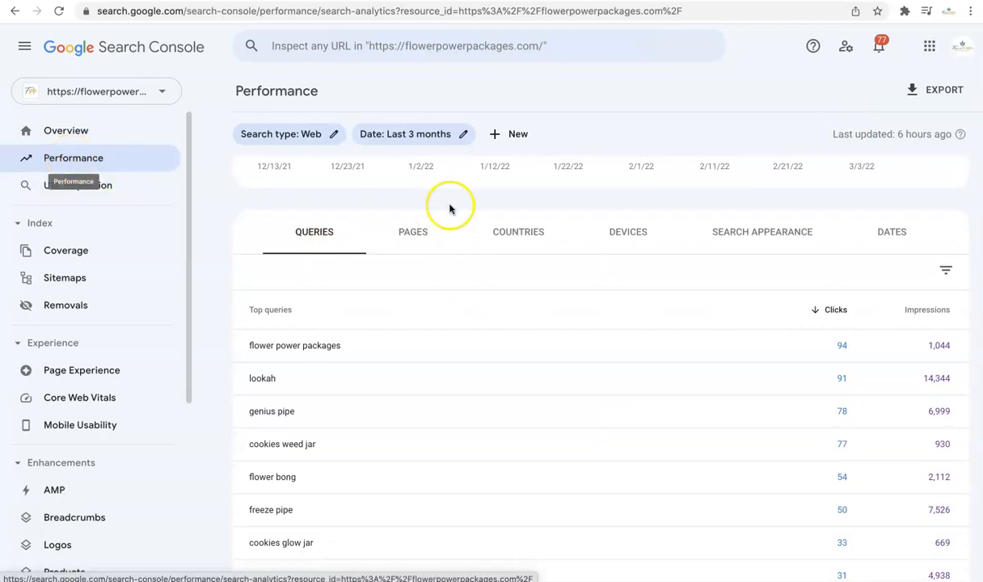
Filter the Pages table to rows with Impressions greater than 5000
left_click(412, 232)
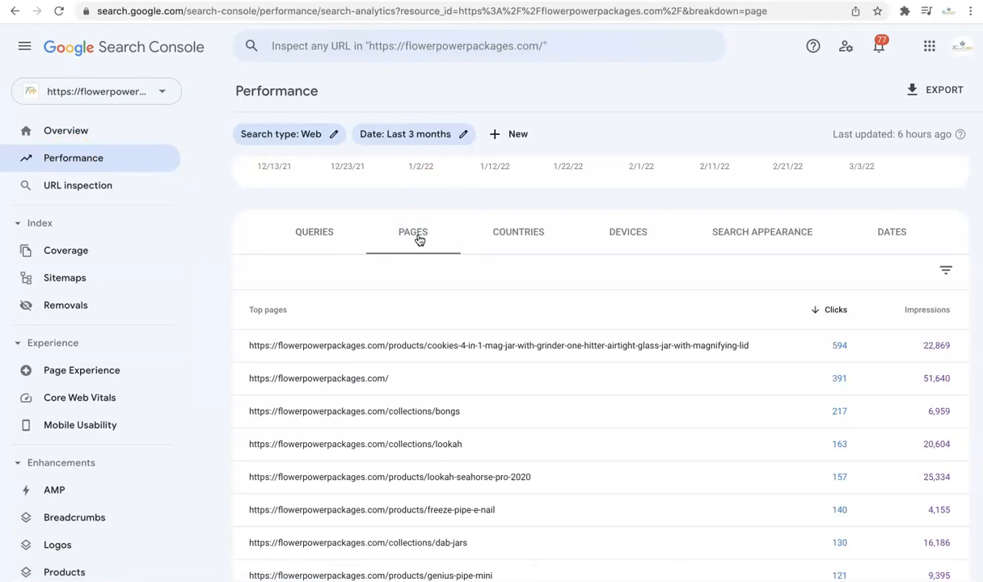
mouse_move(838, 224)
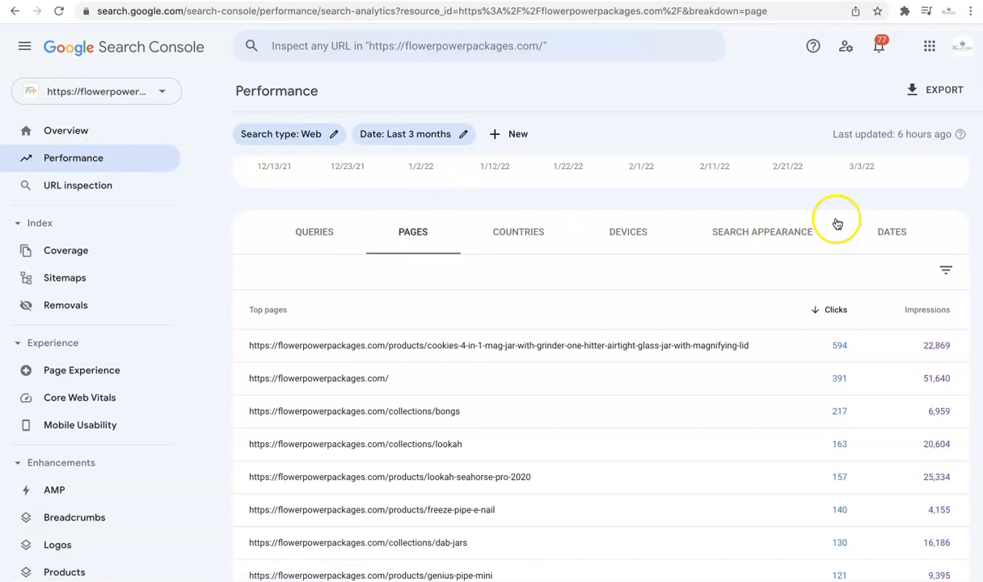
mouse_move(946, 270)
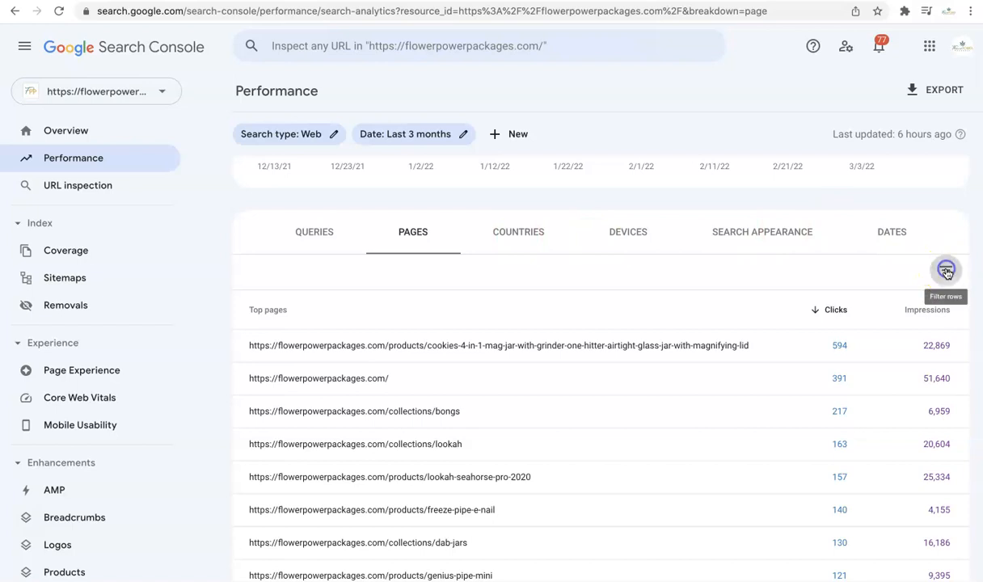
left_click(946, 271)
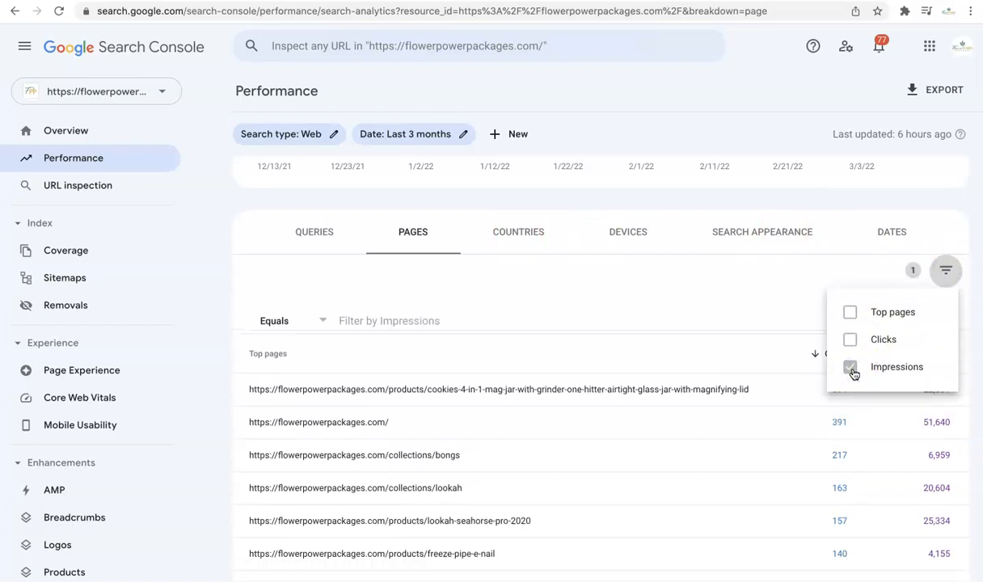
left_click(850, 366)
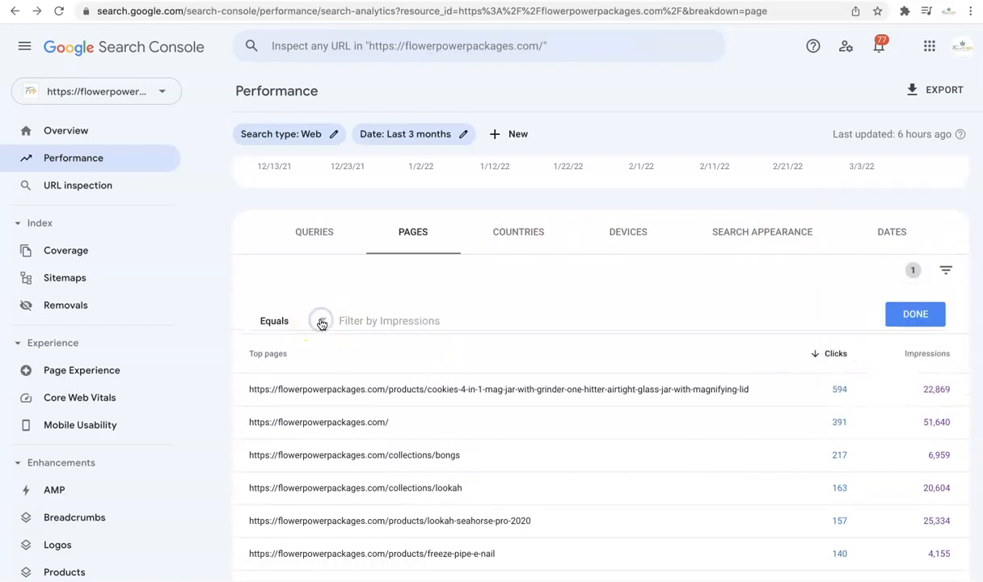
left_click(321, 320)
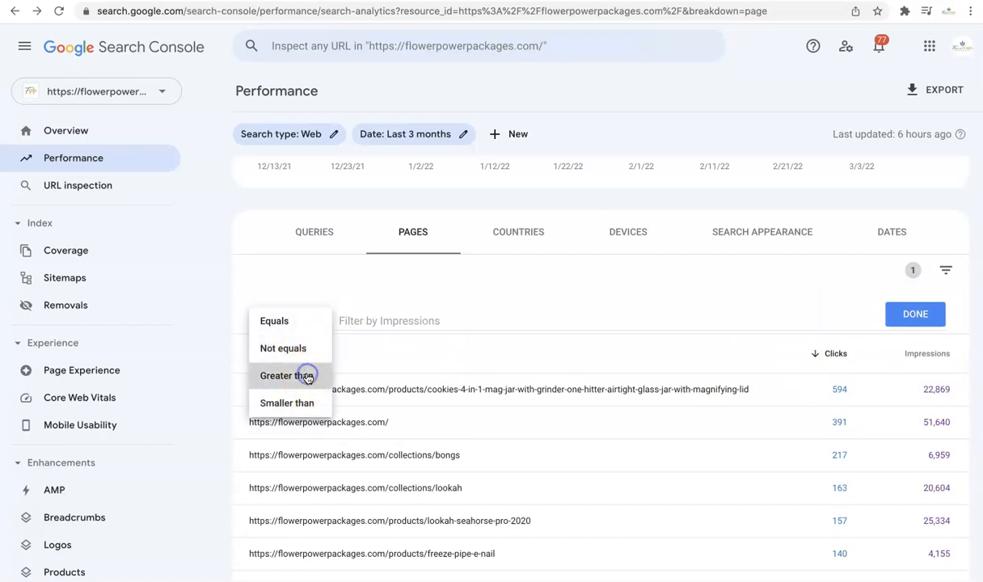
left_click(287, 374)
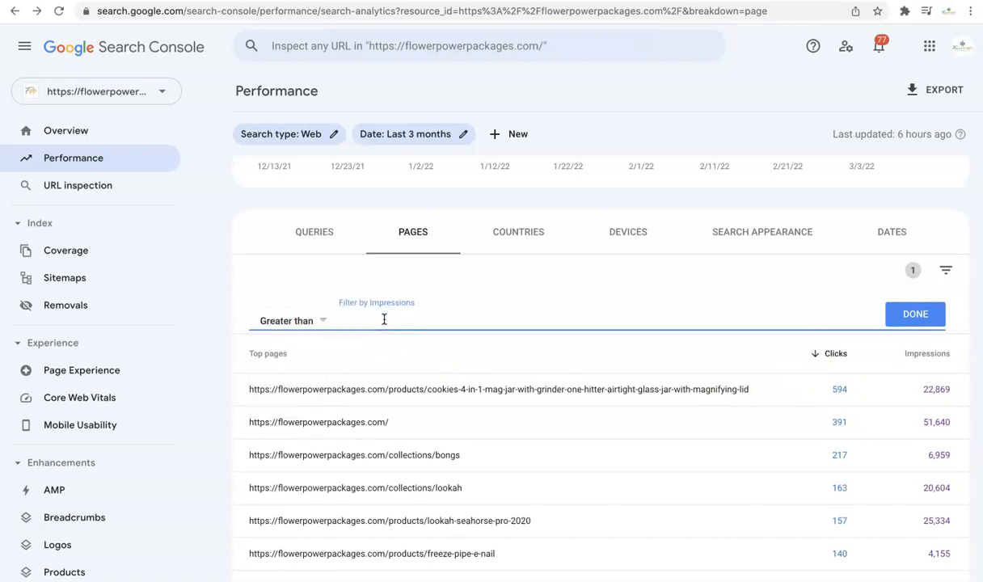
type("5000")
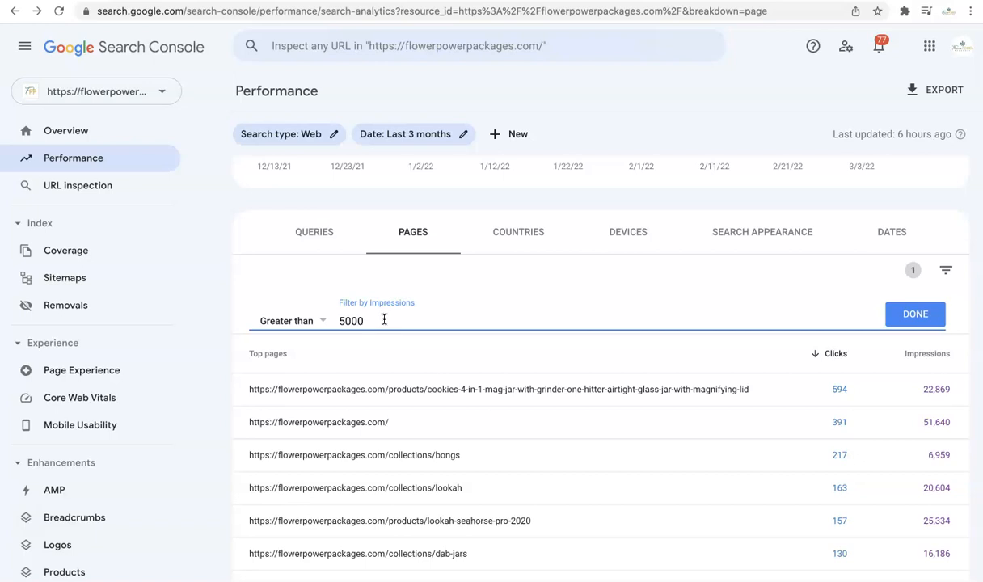
left_click(915, 313)
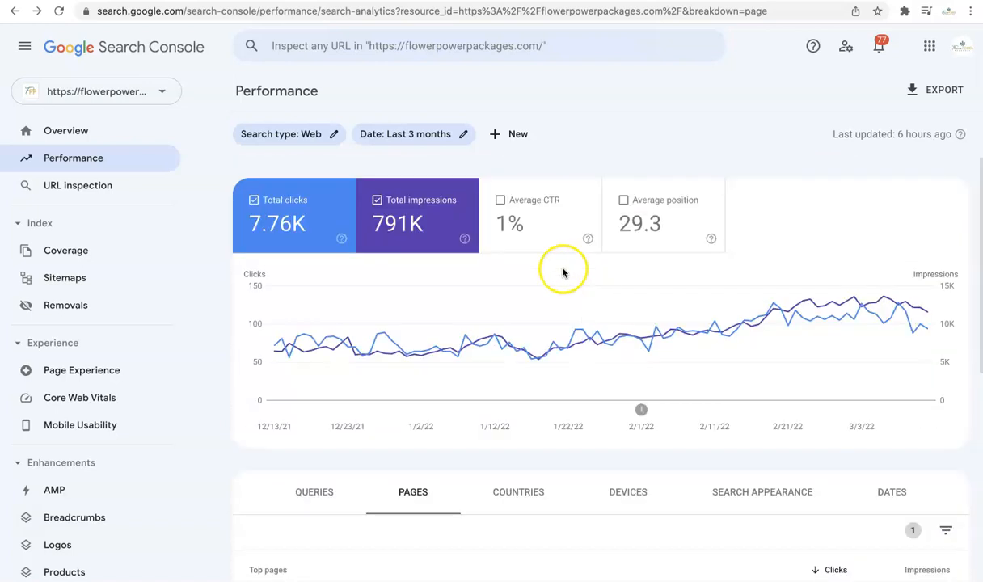
Add average CTR and position columns and sort pages by CTR, lowest first
left_click(534, 214)
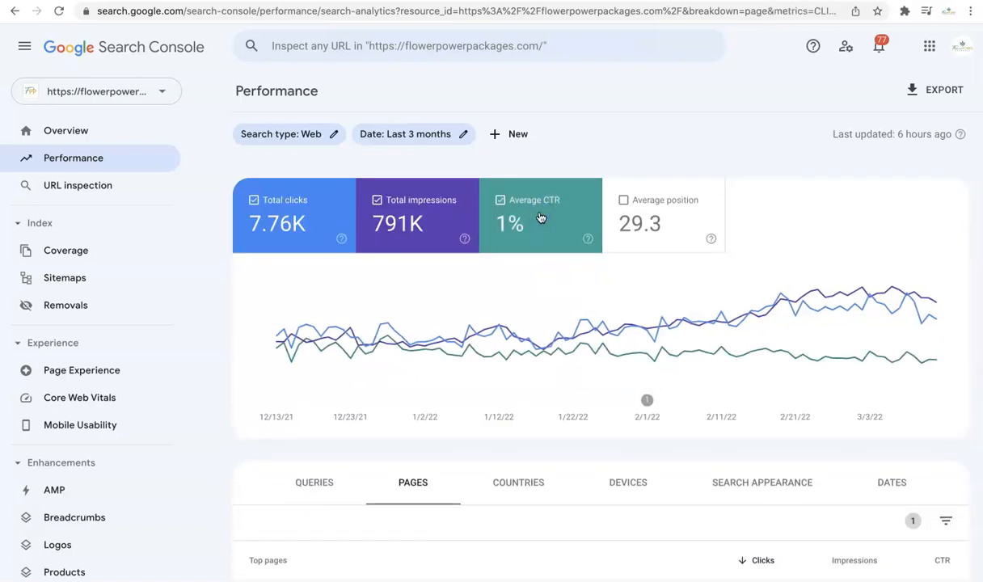
left_click(663, 216)
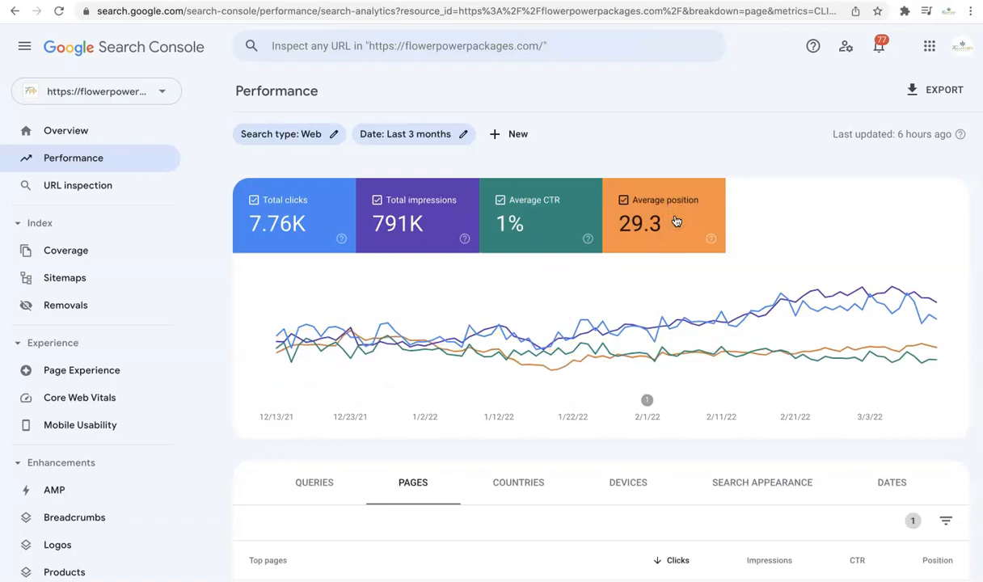
scroll("down", 3)
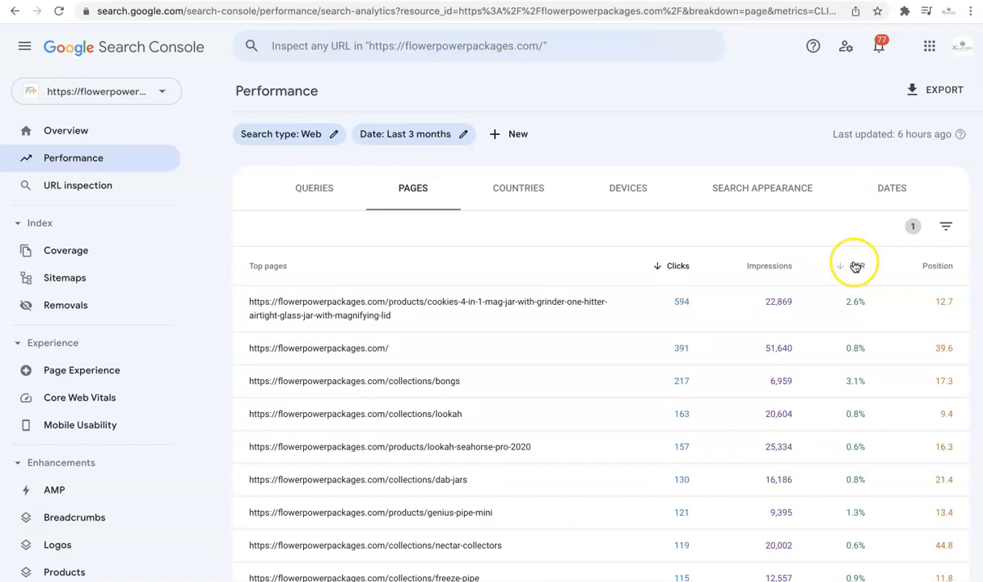
left_click(855, 265)
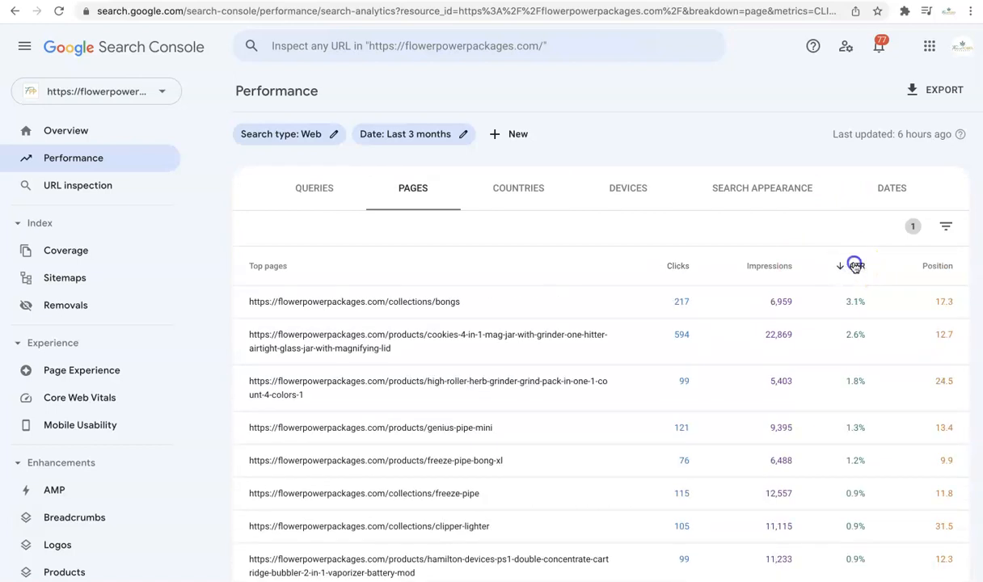
left_click(855, 266)
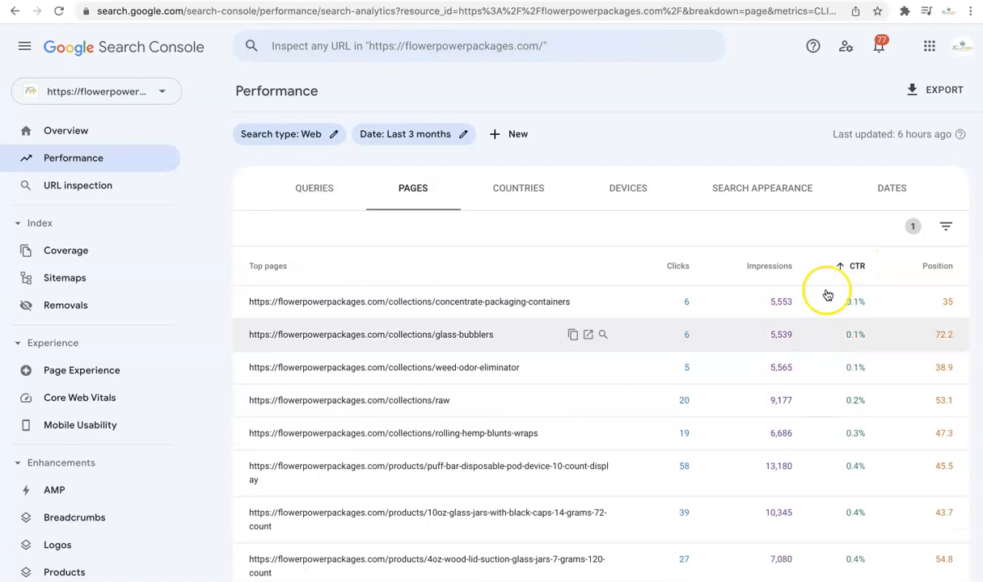
mouse_move(575, 381)
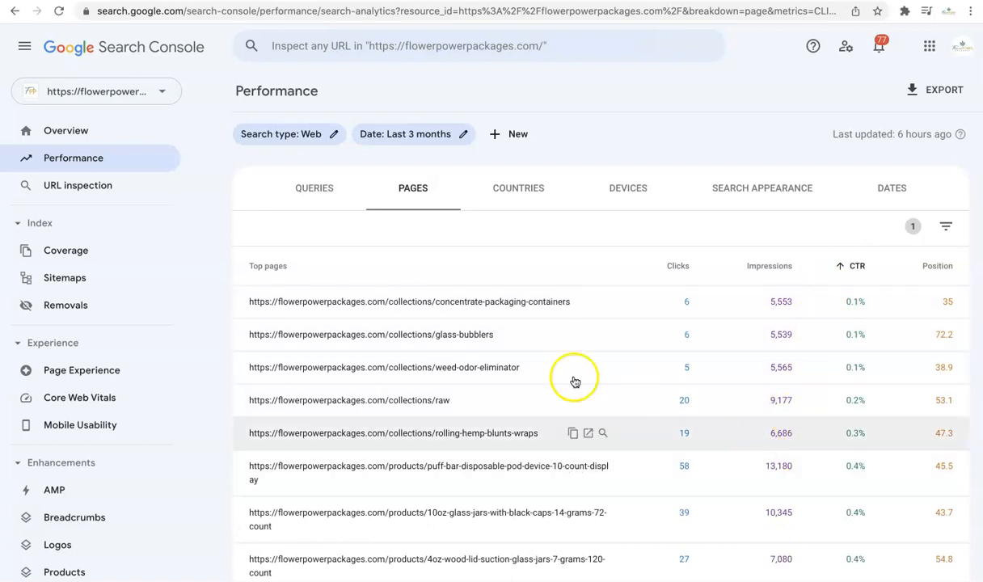
mouse_move(474, 419)
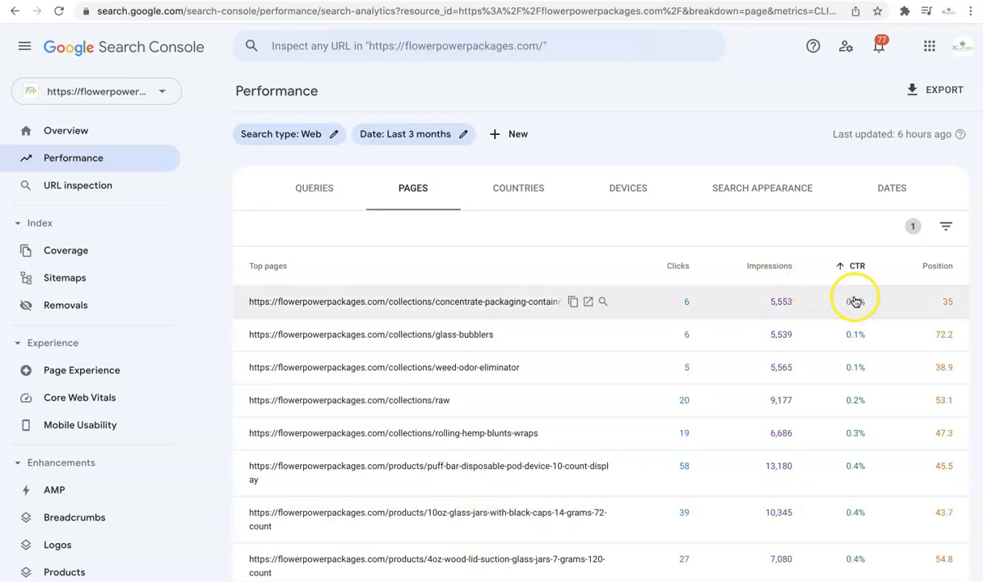
mouse_move(782, 324)
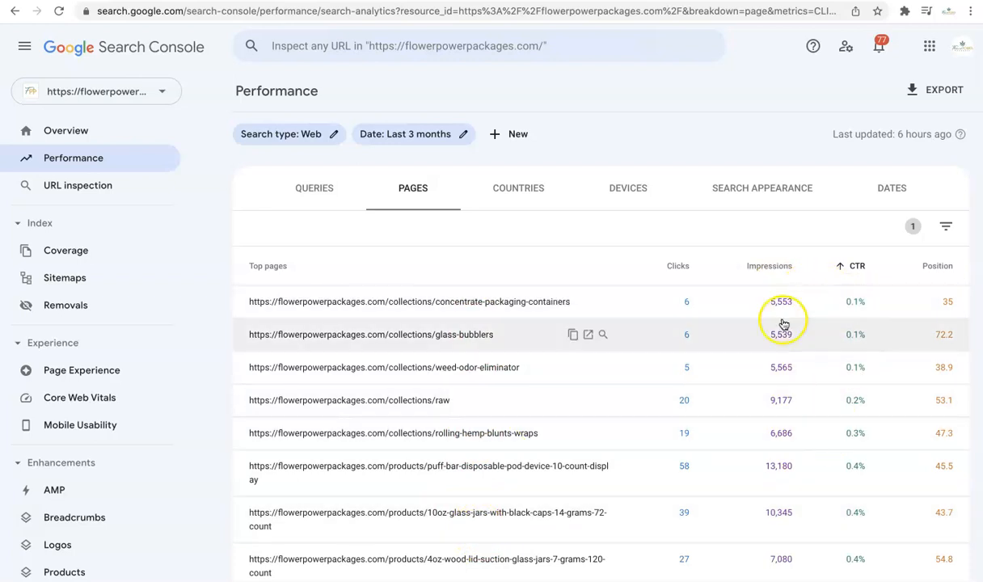
mouse_move(727, 386)
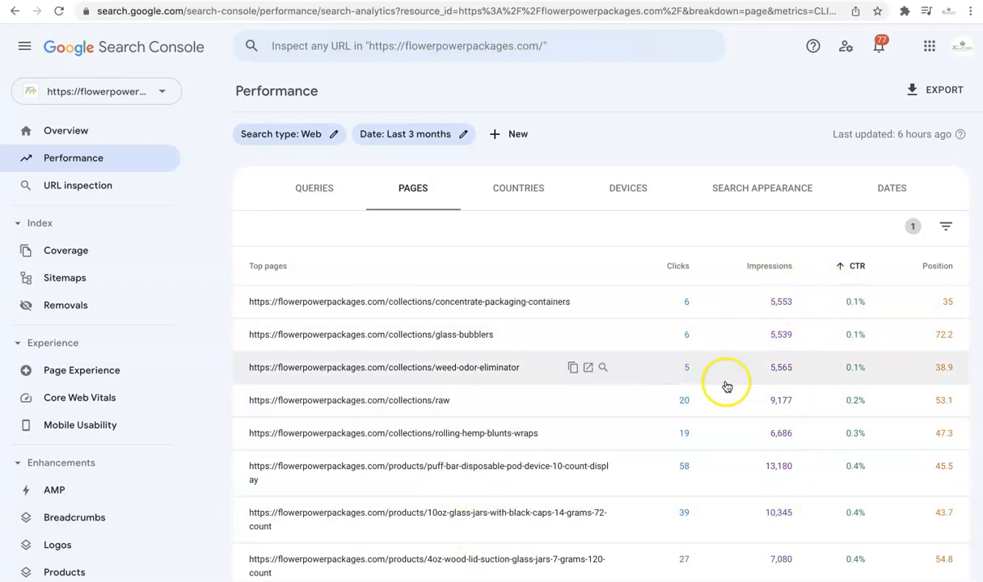
mouse_move(639, 438)
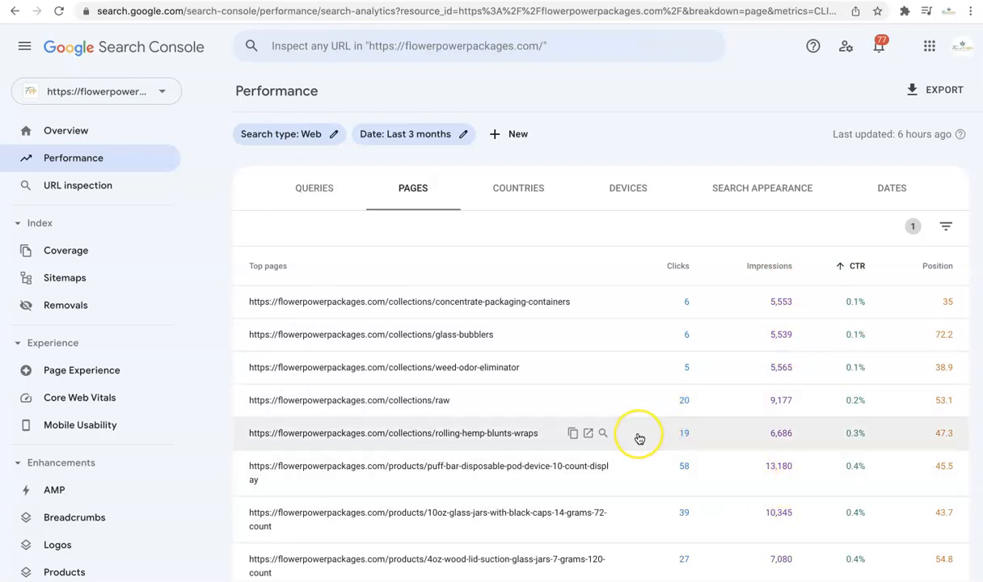
mouse_move(639, 437)
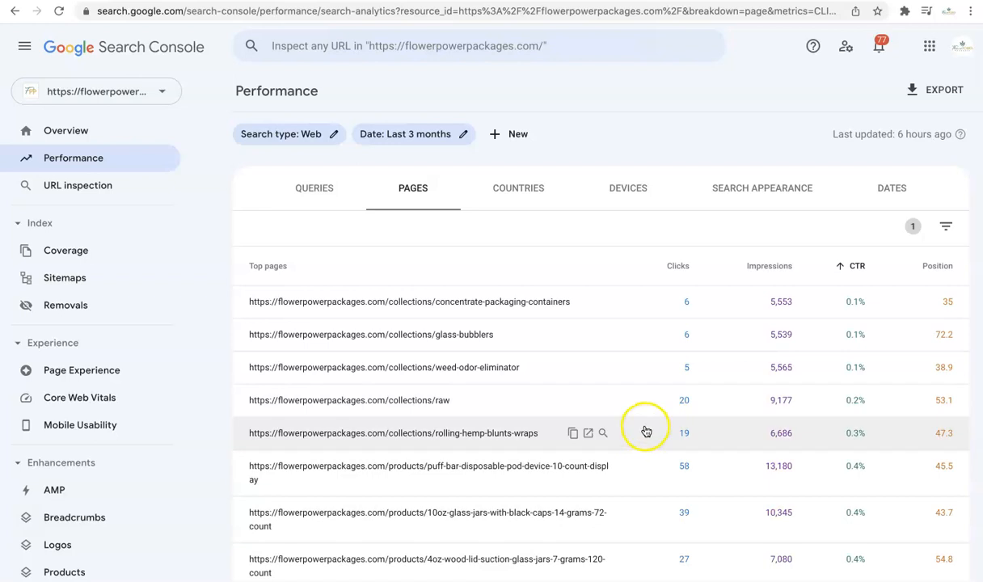
mouse_move(684, 384)
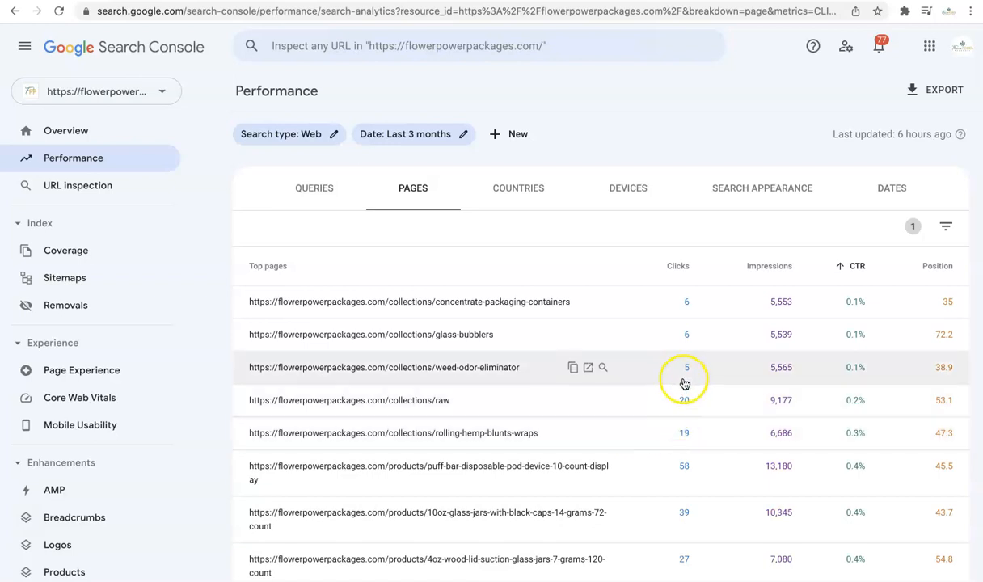
mouse_move(530, 349)
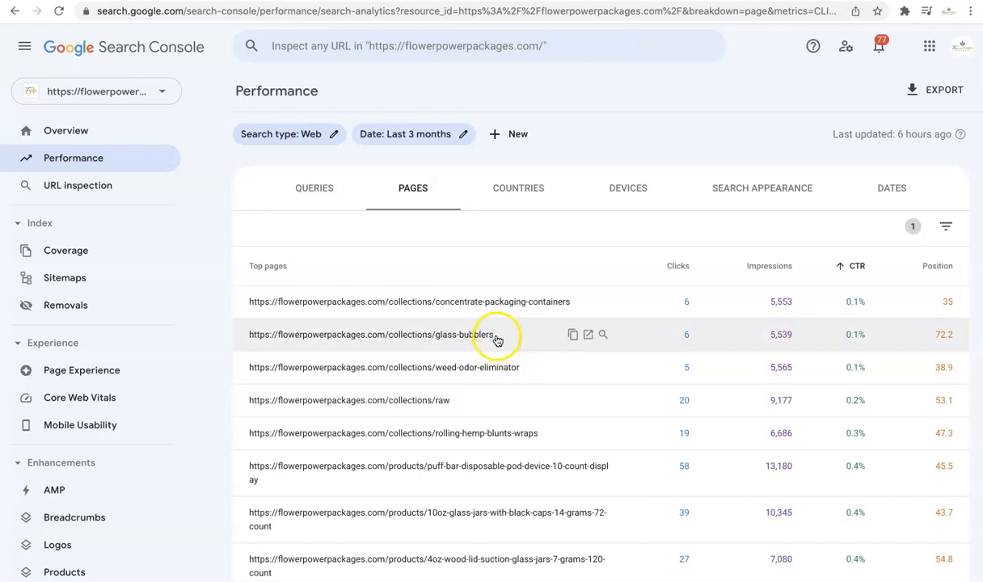
mouse_move(857, 346)
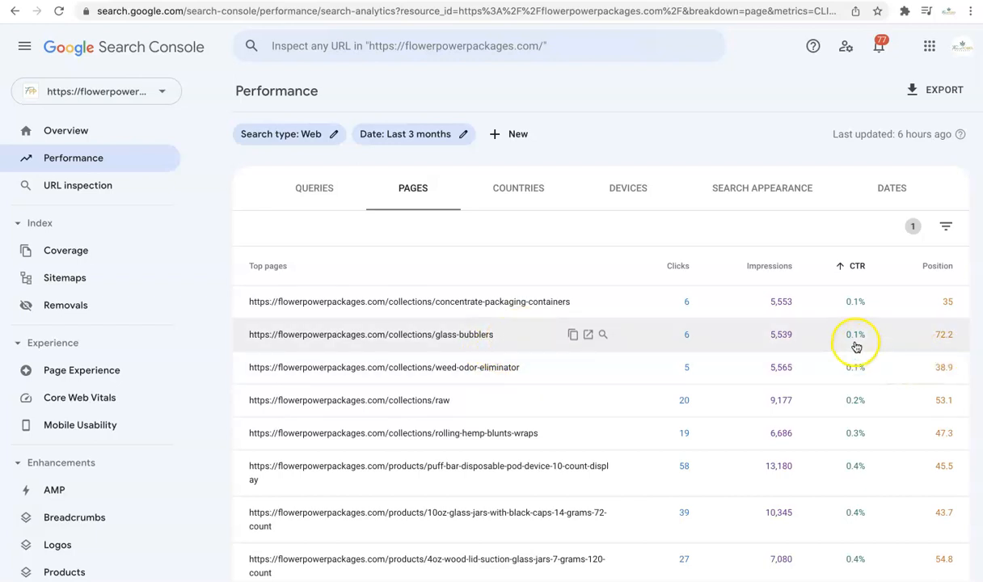
mouse_move(735, 356)
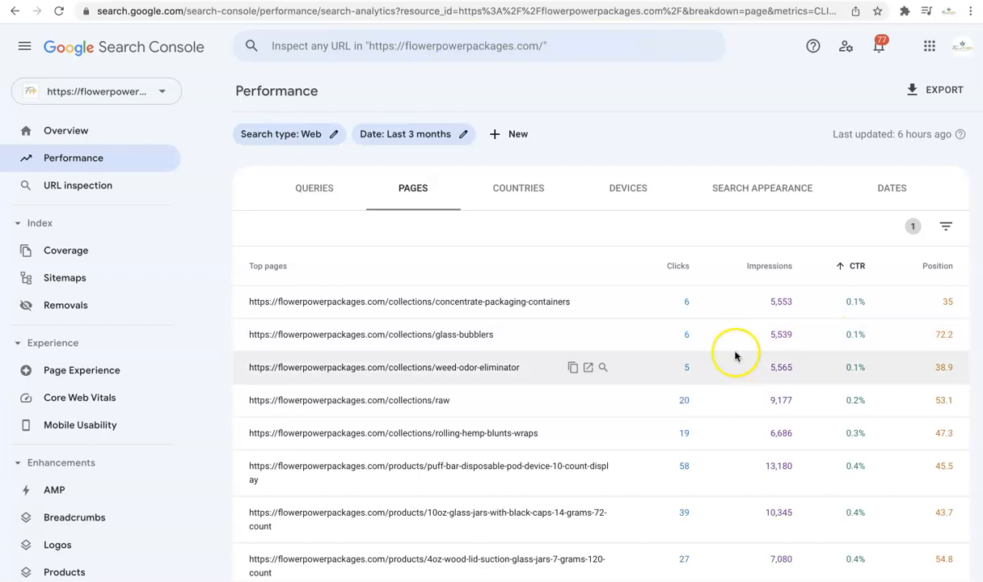
mouse_move(798, 357)
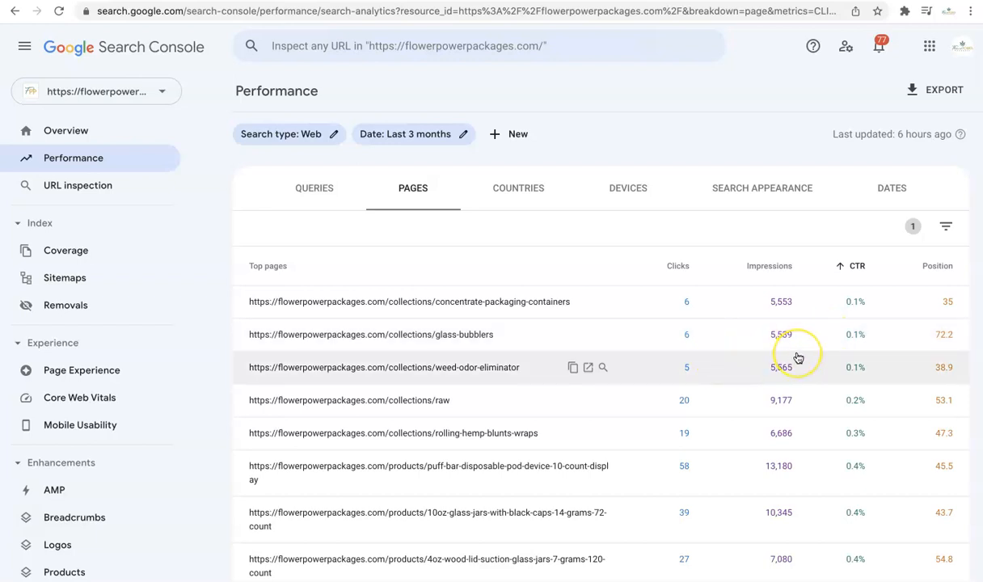
mouse_move(797, 357)
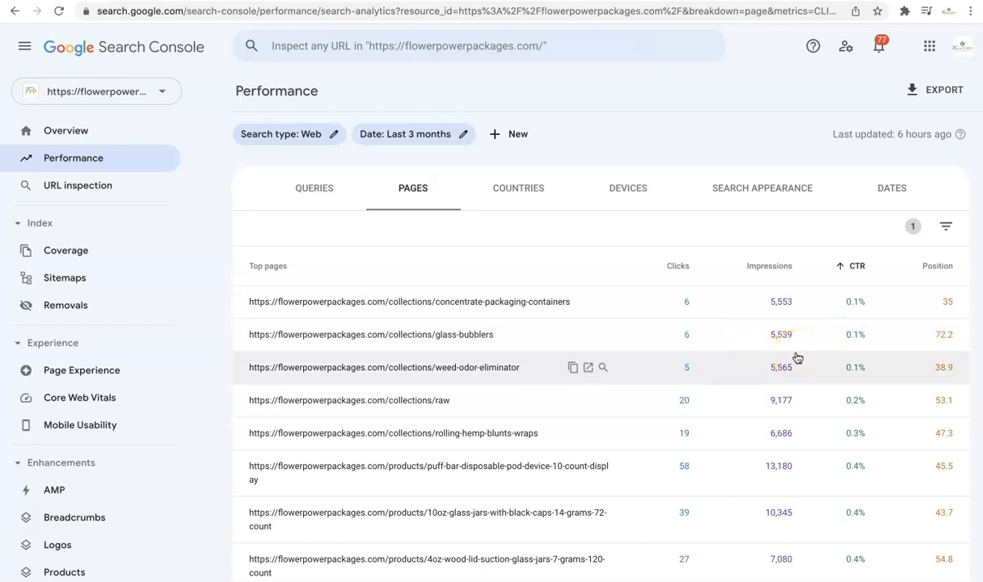
mouse_move(483, 334)
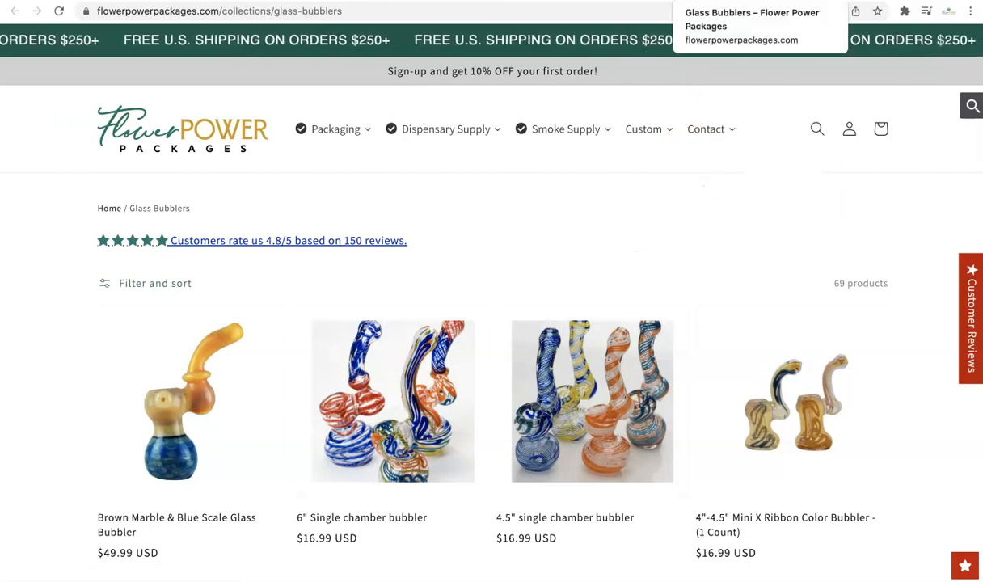
Scroll through the Glass Bubblers collection's 69 products down to its category description
scroll("down", 3)
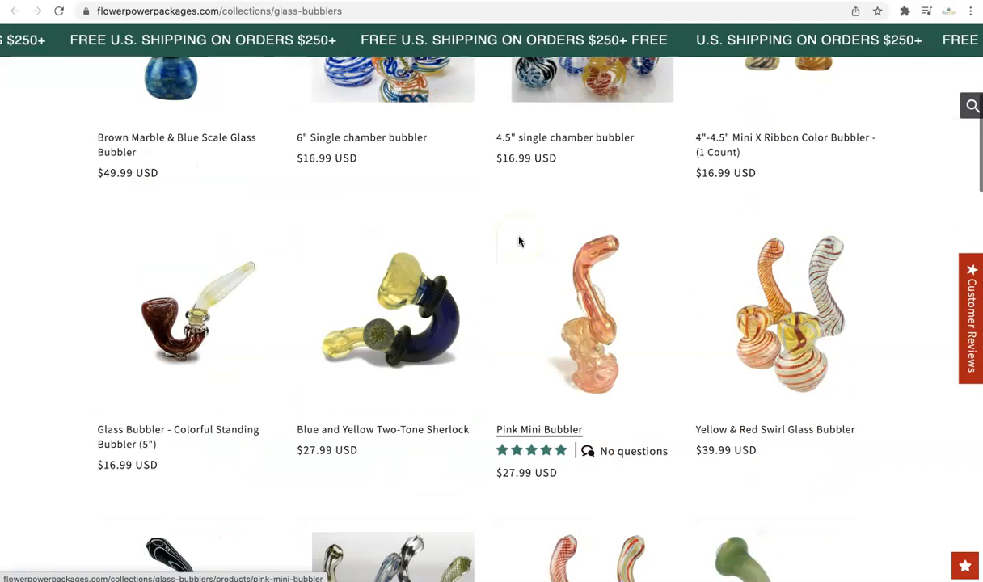
scroll("down", 3)
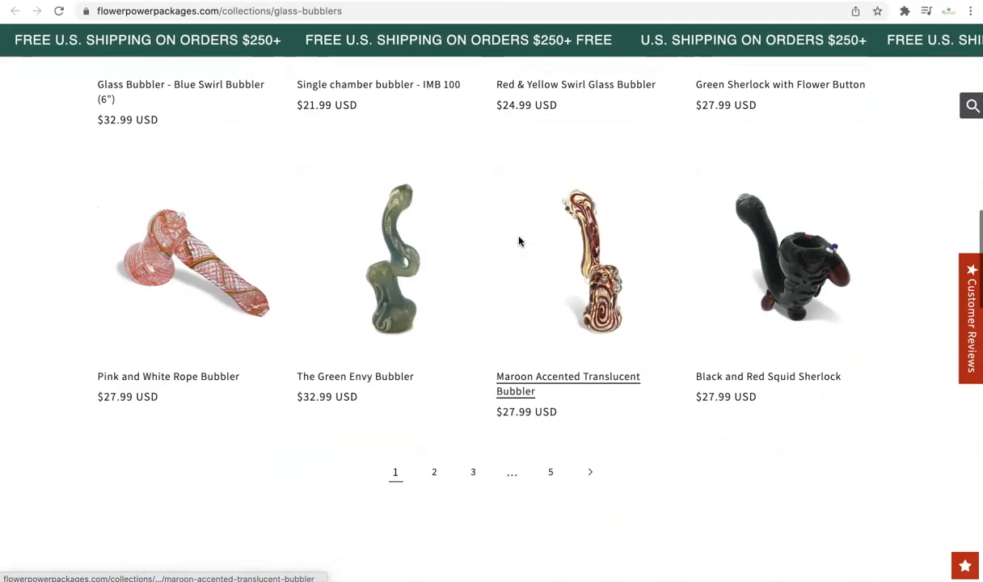
scroll("down", 3)
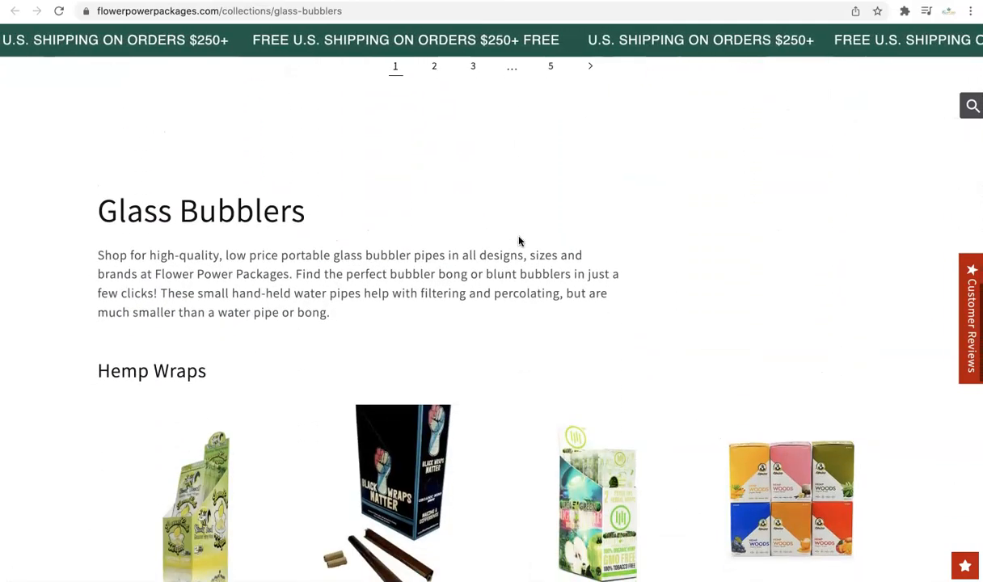
scroll("up", 3)
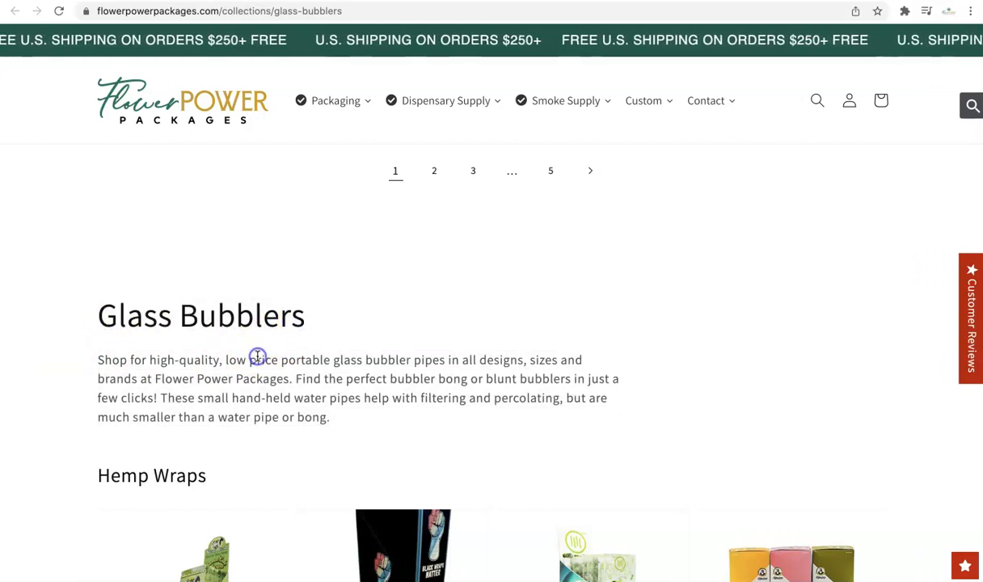
scroll("down", 3)
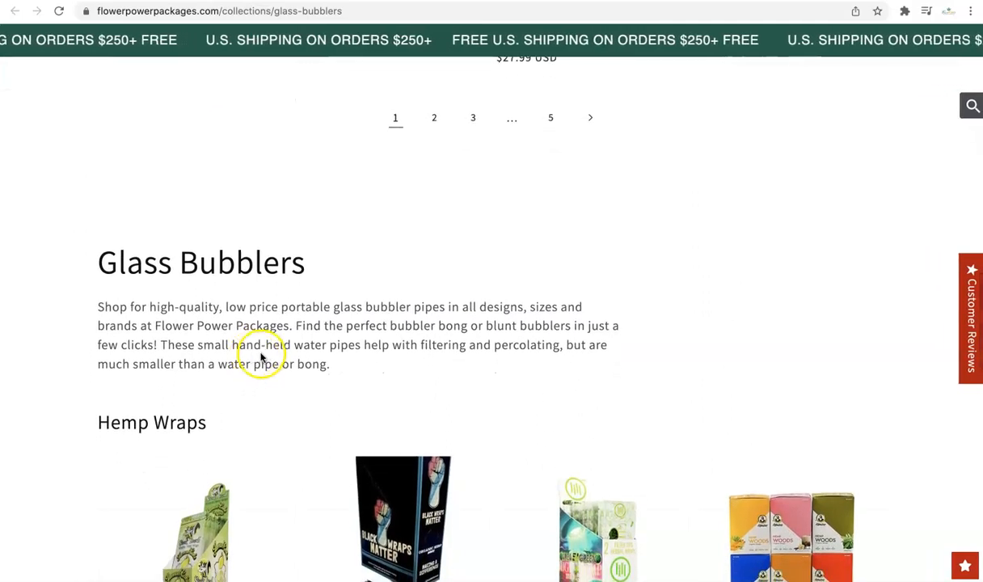
mouse_move(326, 356)
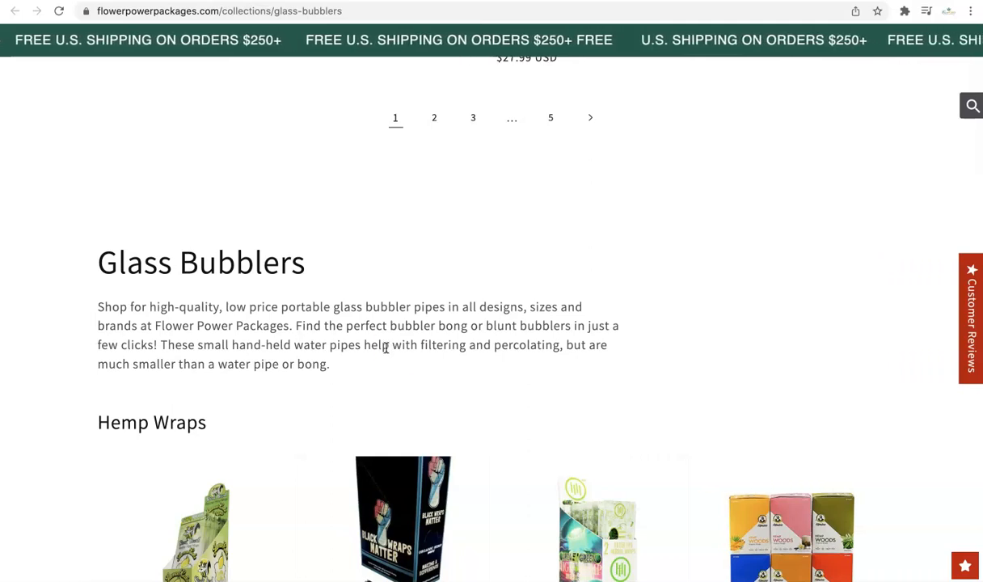
mouse_move(475, 278)
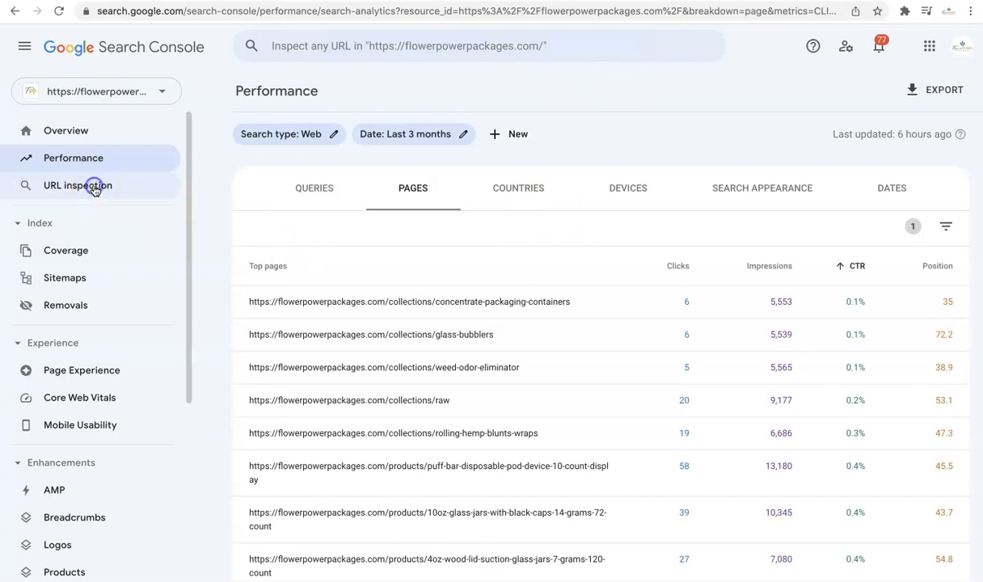
left_click(480, 45)
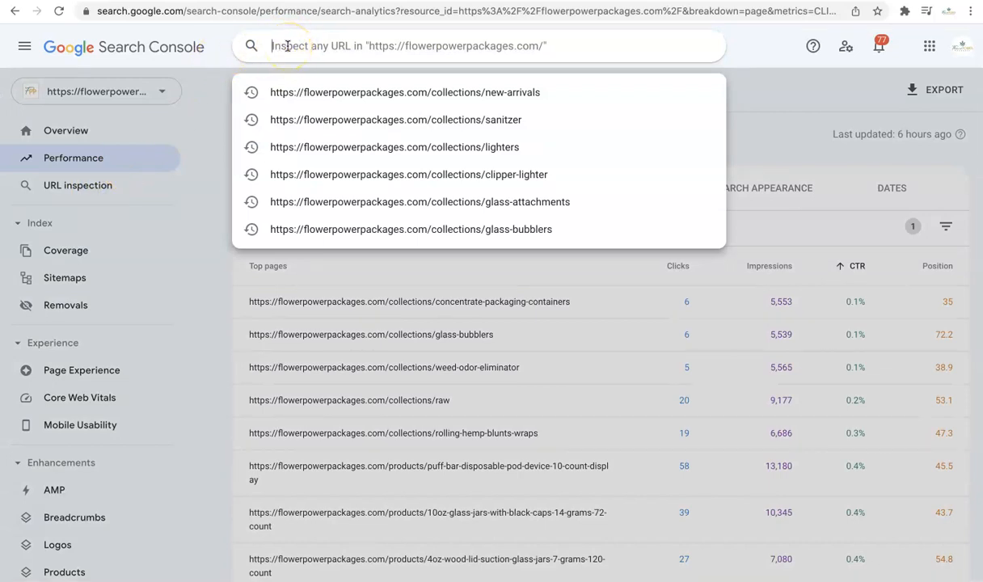
mouse_move(779, 100)
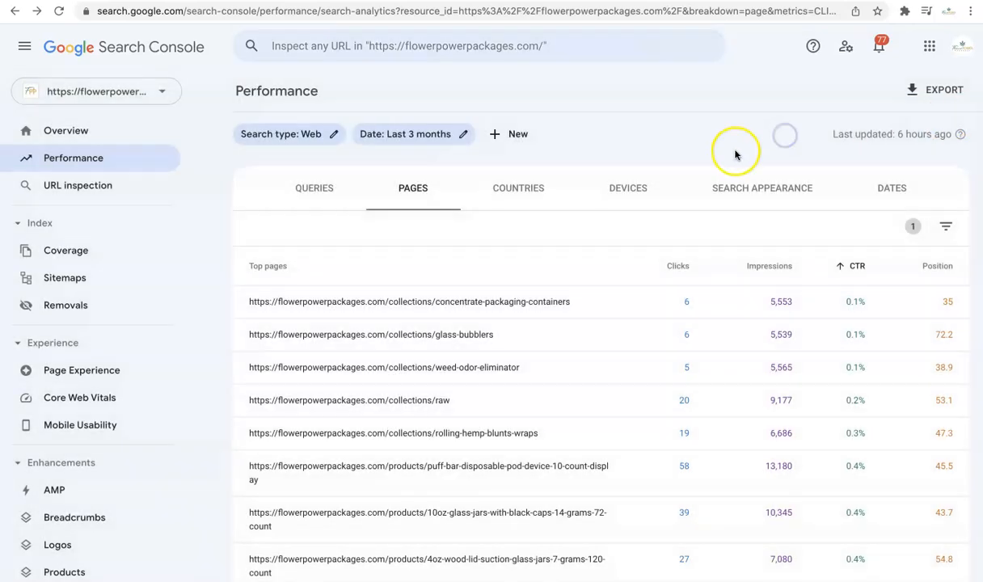
mouse_move(482, 334)
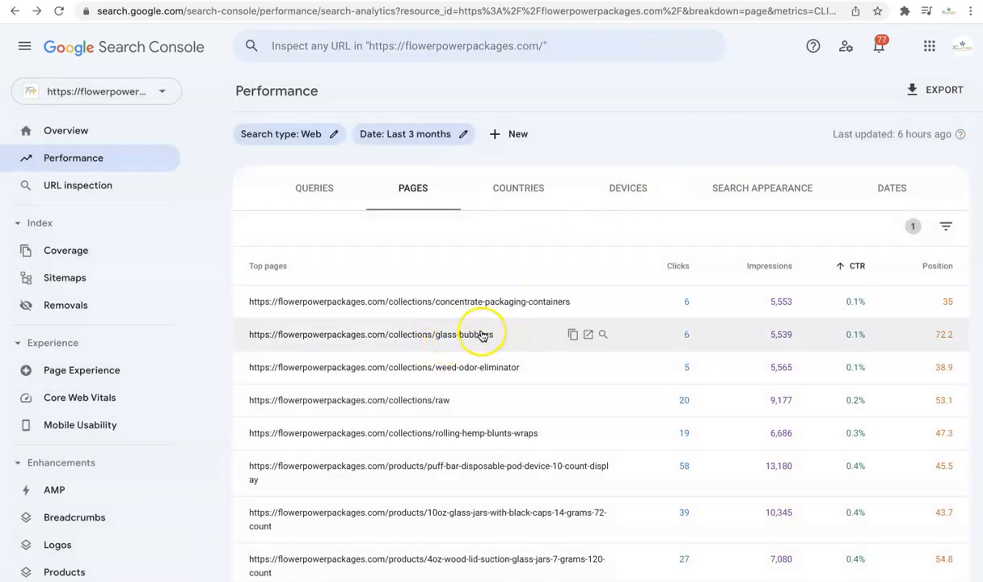
Filter to the glass-bubblers page, list its 133 queries, and check the Page filter URL unchanged
left_click(371, 334)
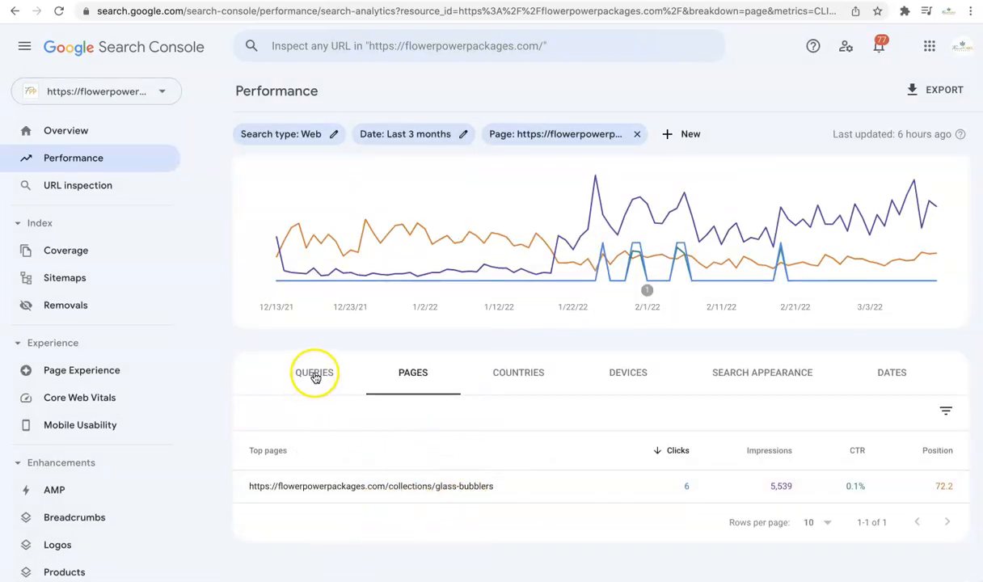
left_click(314, 373)
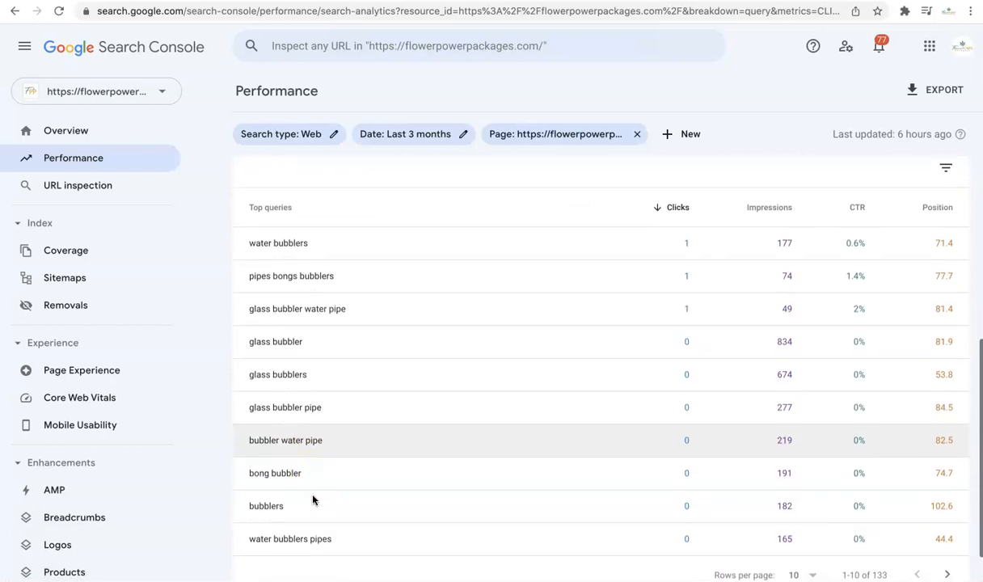
mouse_move(516, 375)
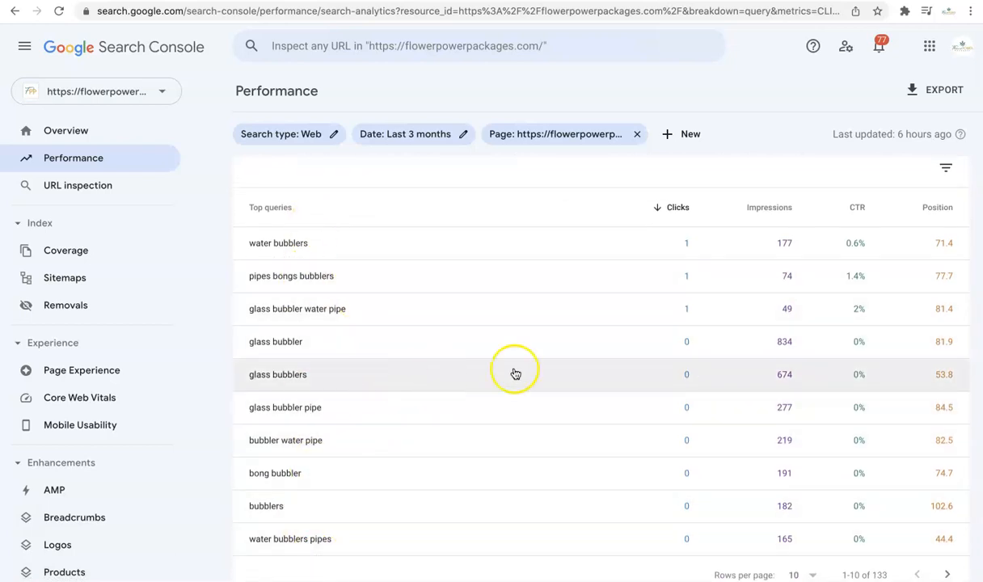
mouse_move(524, 367)
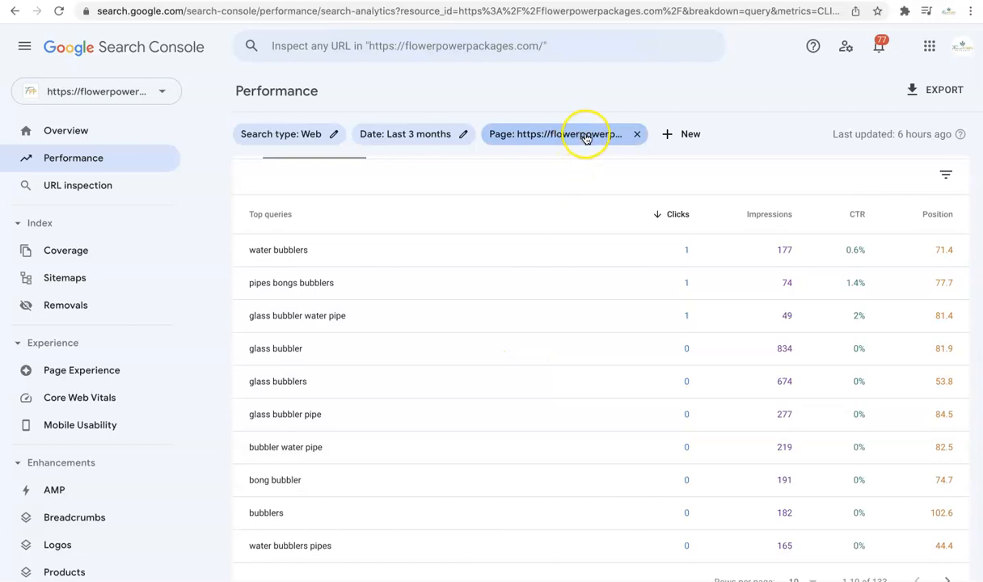
left_click(558, 133)
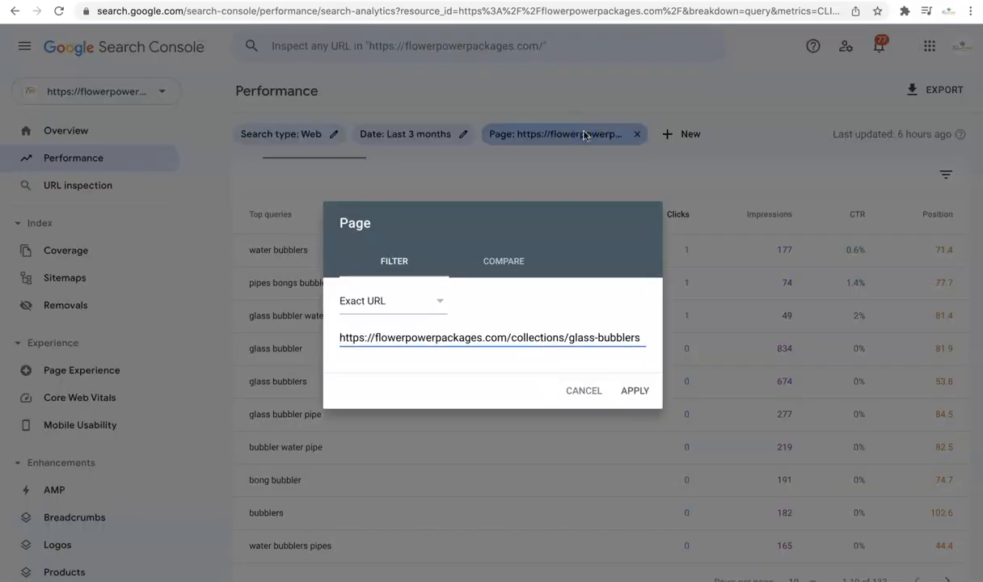
left_click(635, 391)
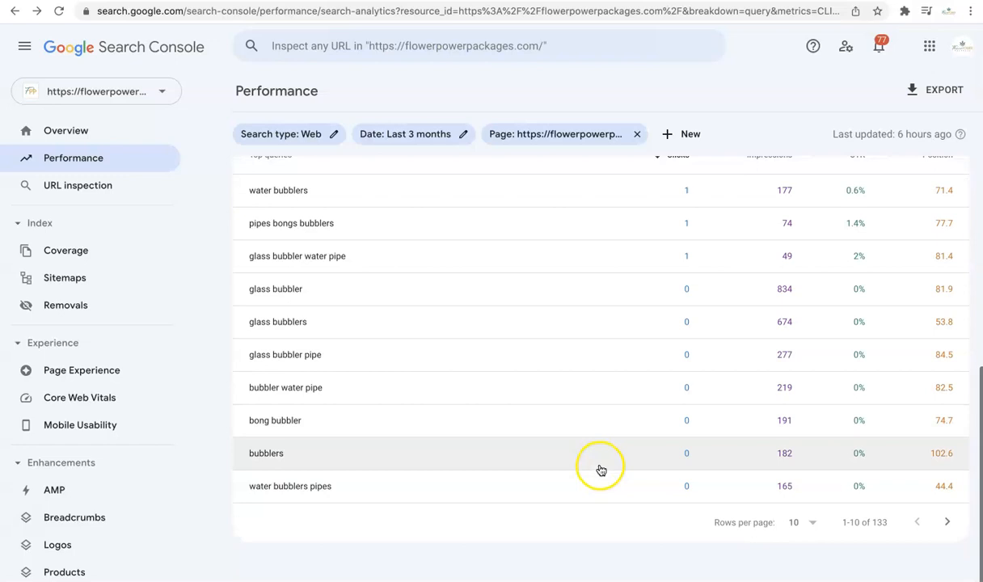
Show 250 query rows per page and scroll back up the queries table
left_click(801, 523)
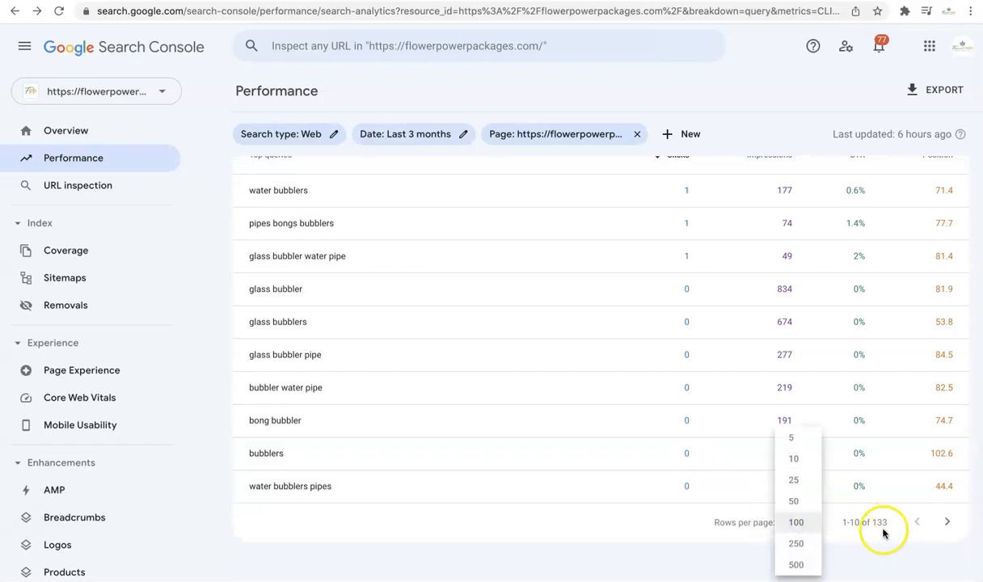
mouse_move(851, 522)
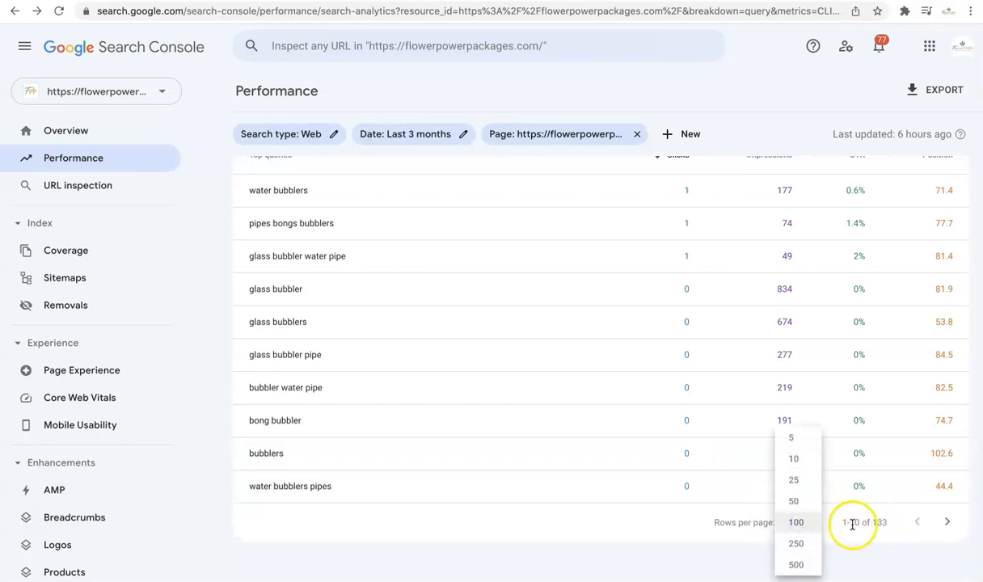
mouse_move(796, 544)
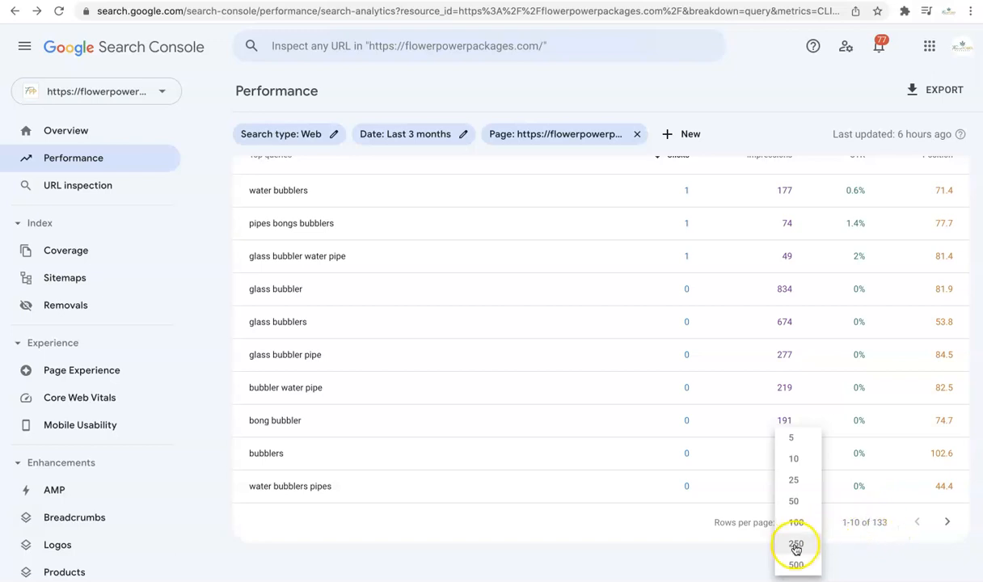
left_click(796, 543)
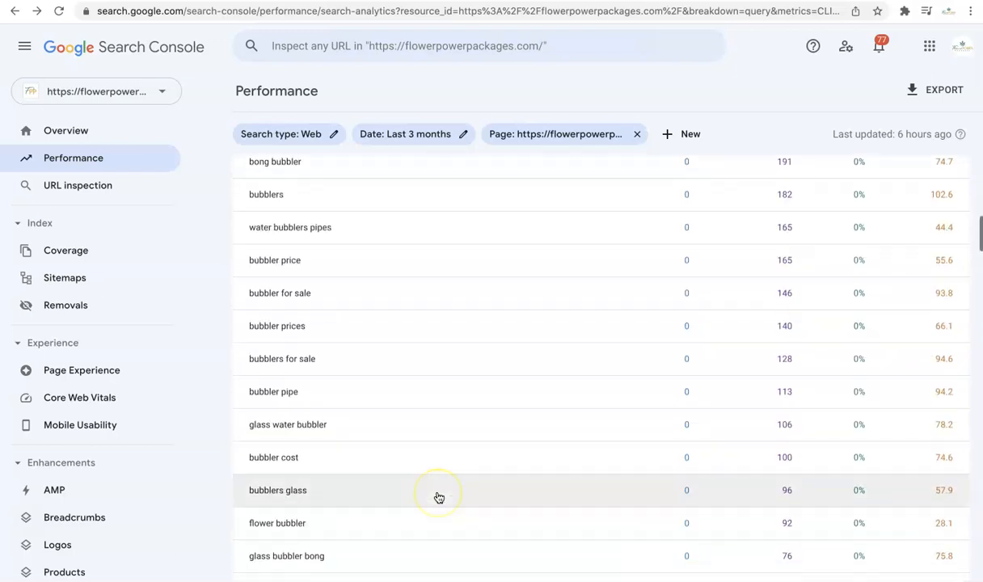
scroll("up", 3)
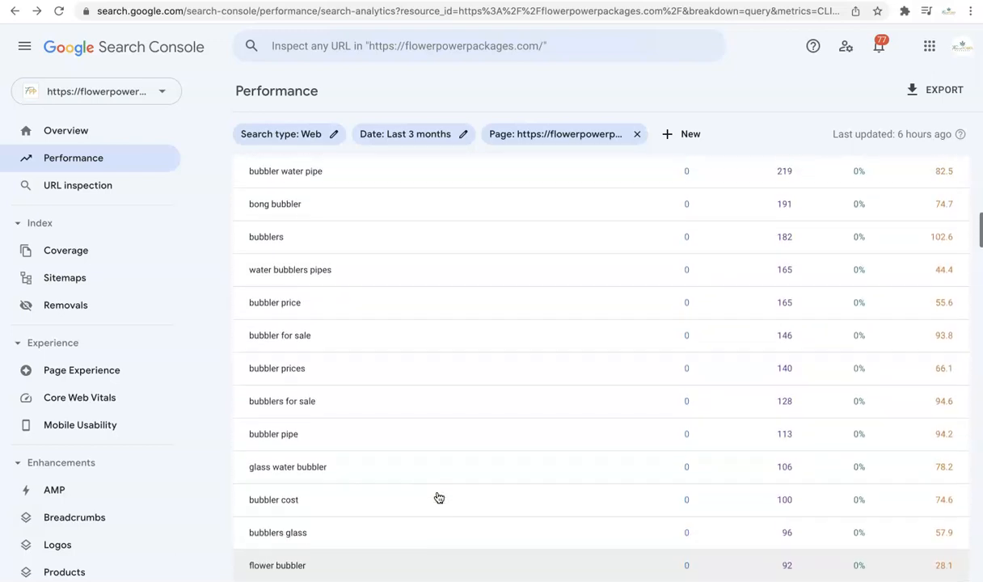
scroll("up", 3)
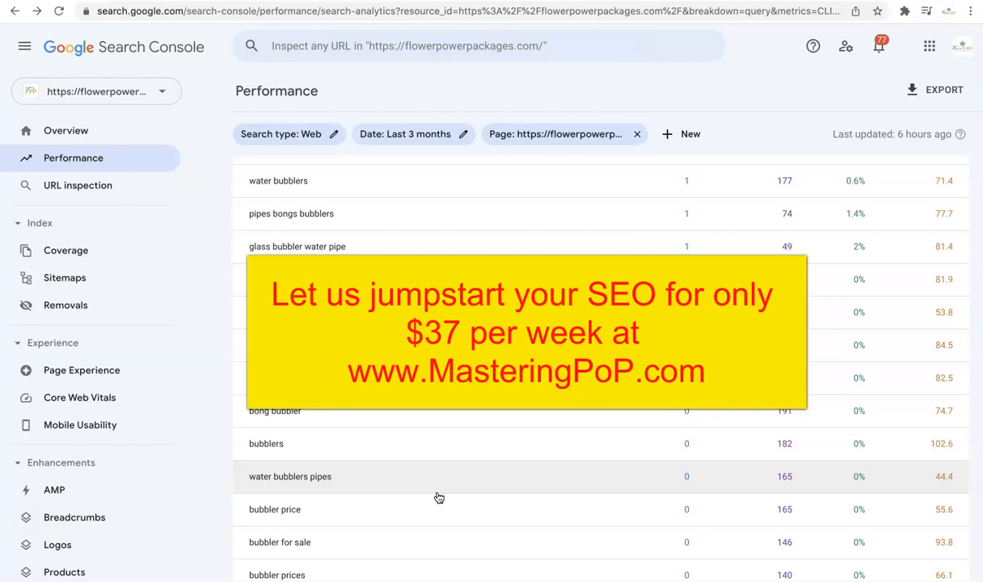
mouse_move(382, 572)
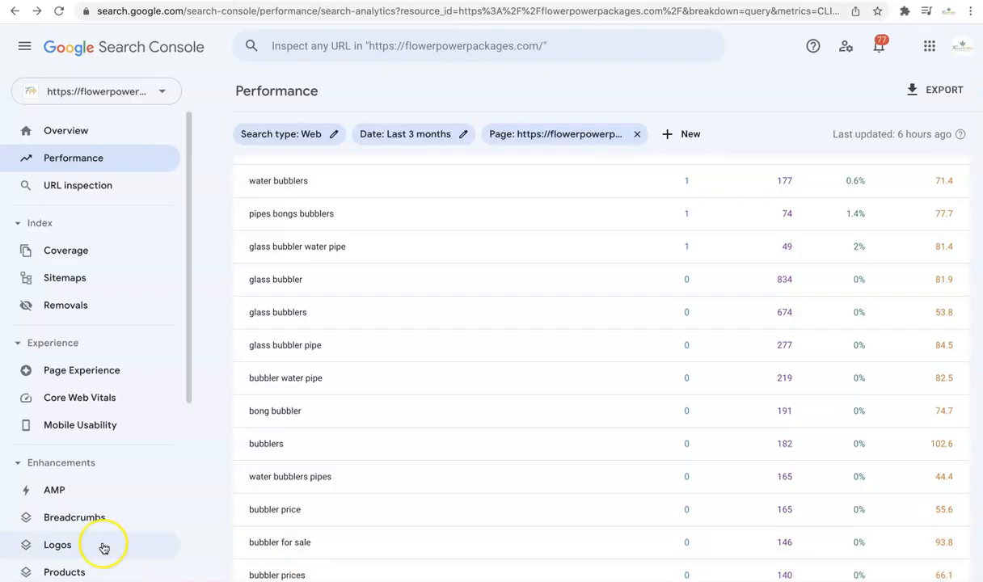
mouse_move(439, 494)
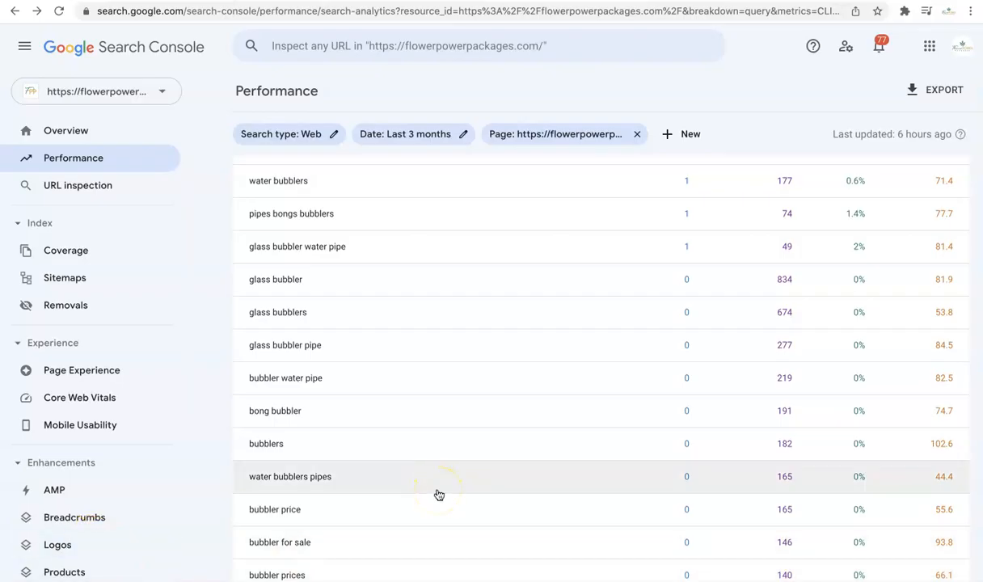